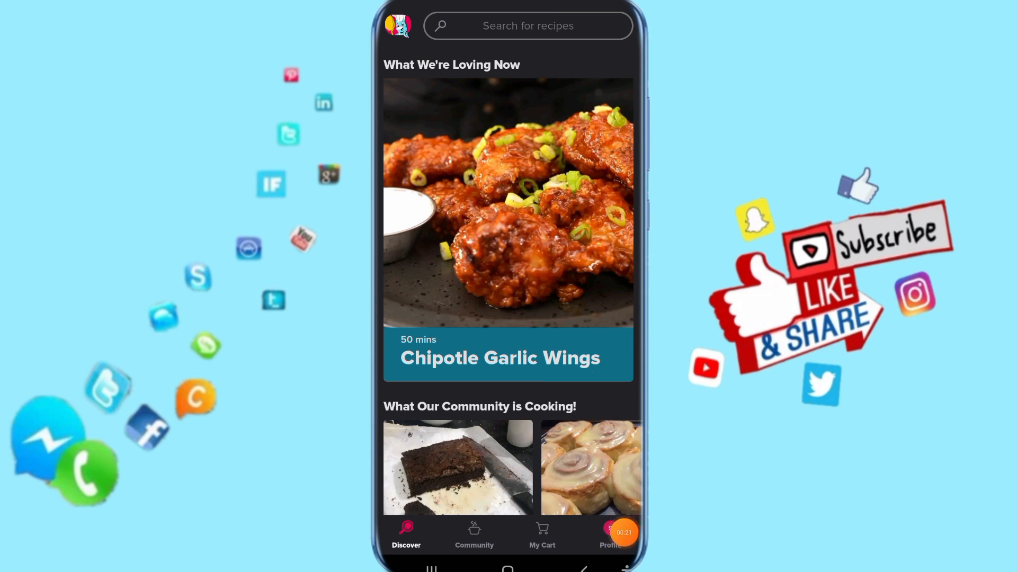
Open the Profile, then the Cookbooks tab listing Dinner, Desserts, Breakfast and Lunch
left_click(609, 535)
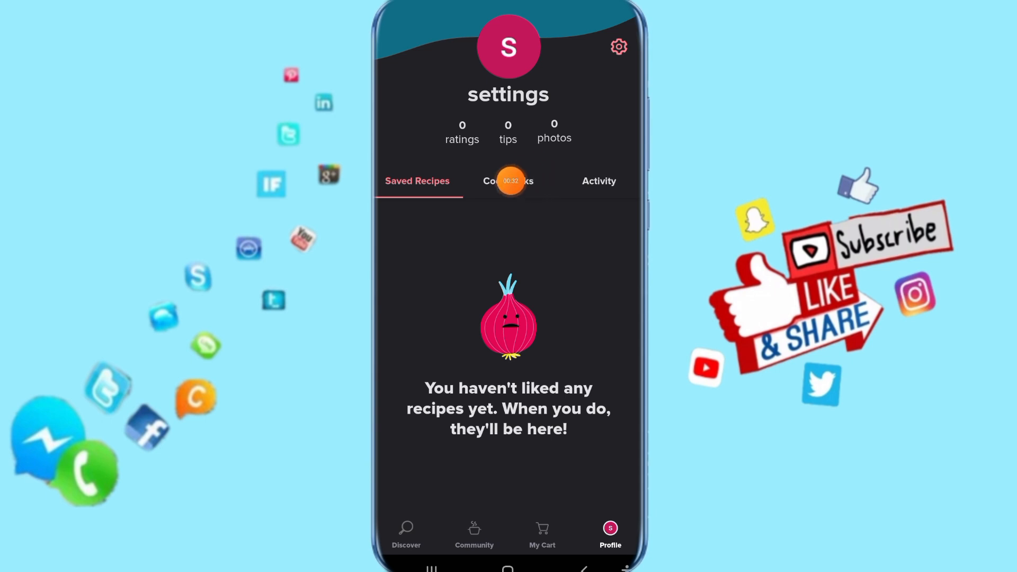
left_click(508, 181)
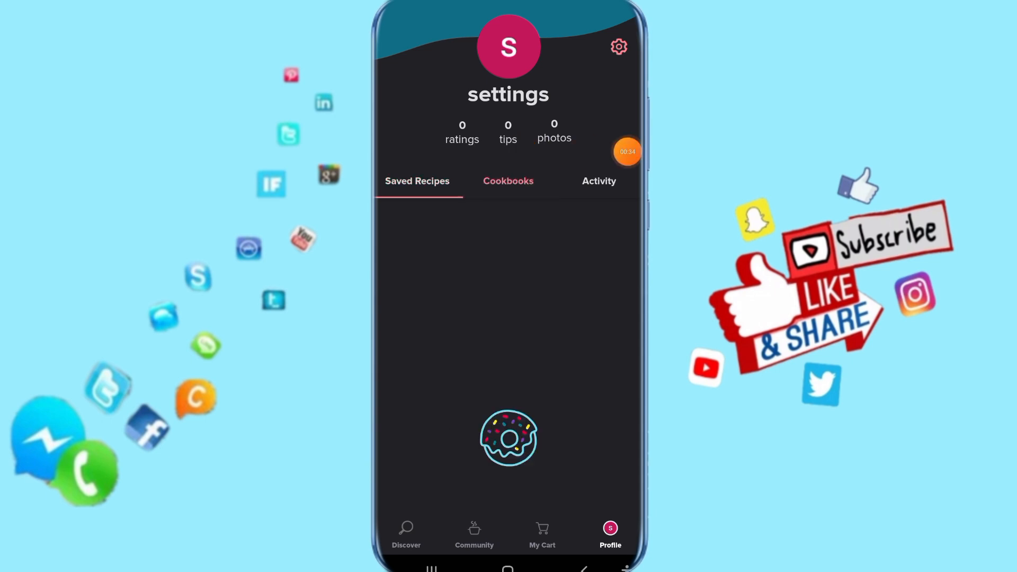
left_click(508, 182)
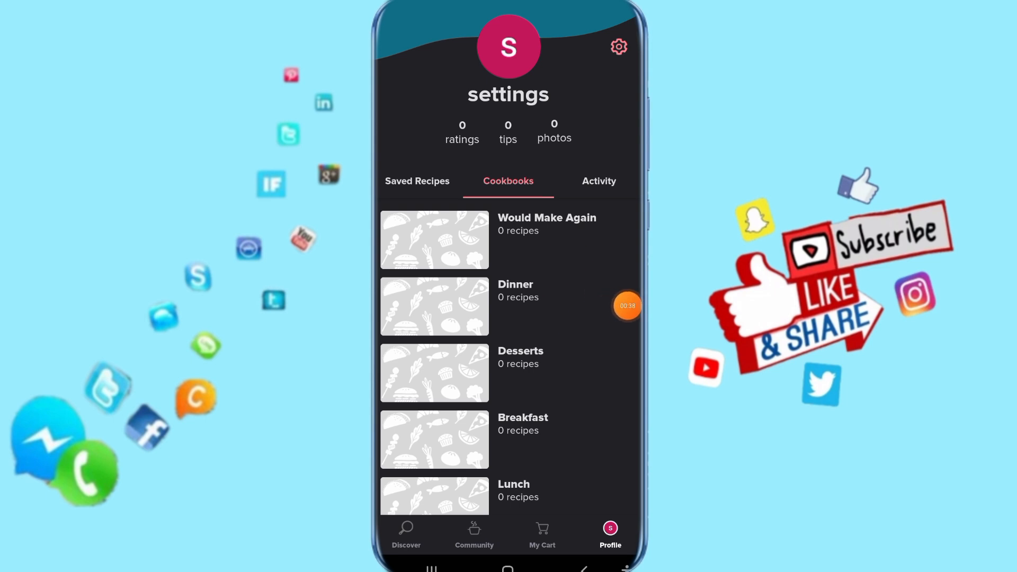
scroll("down", 3)
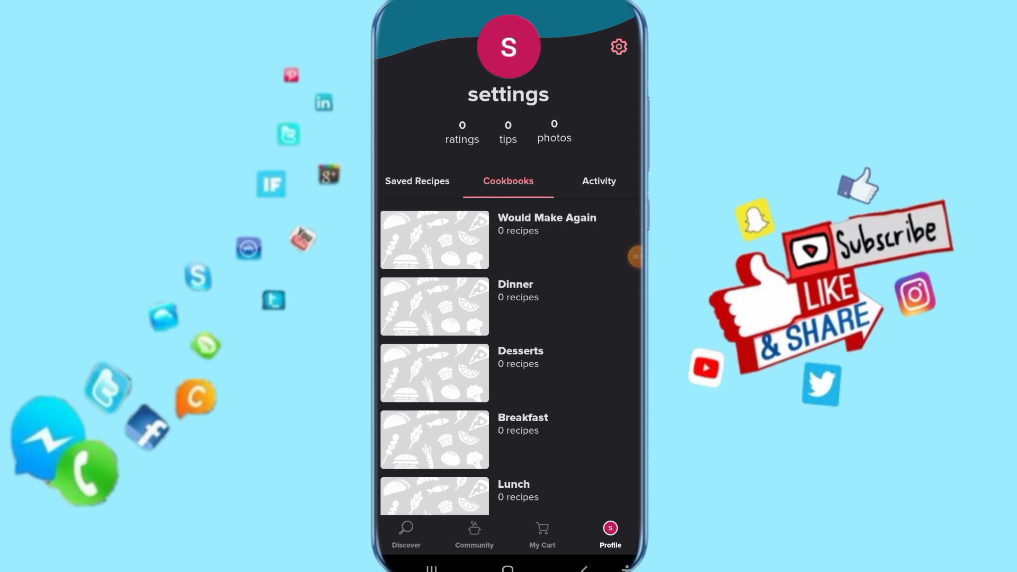
scroll("down", 3)
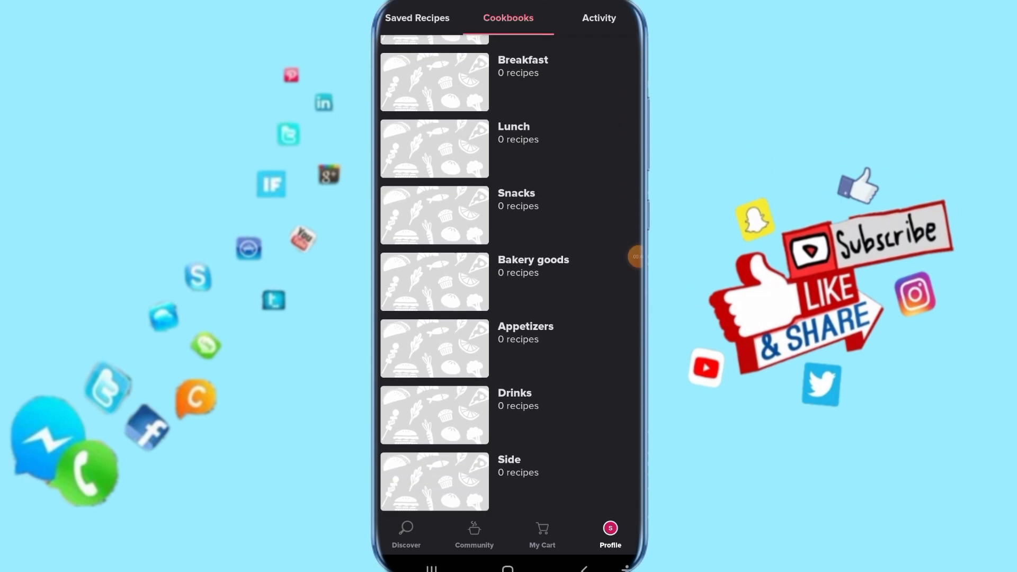
scroll("down", 3)
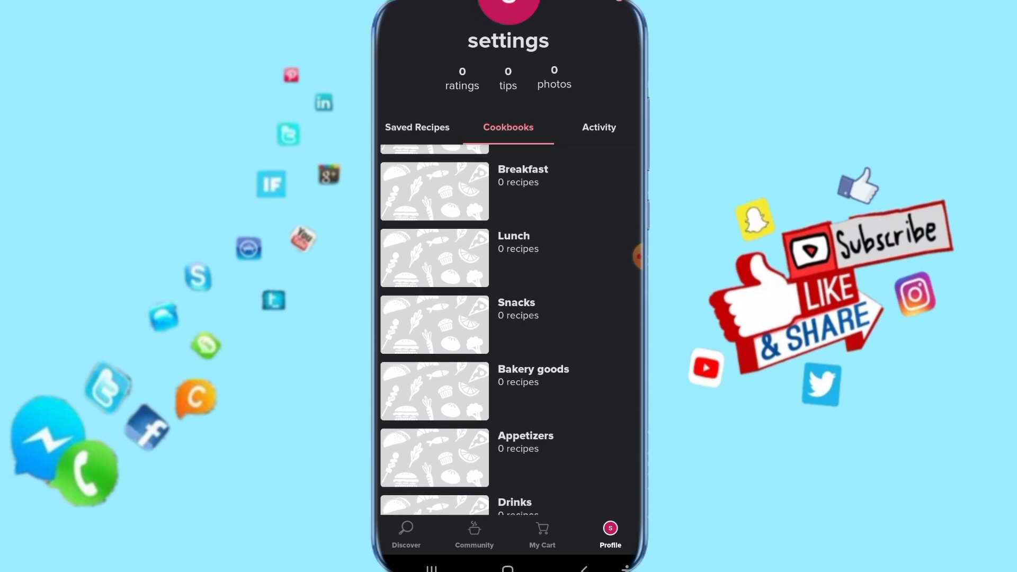
scroll("down", 3)
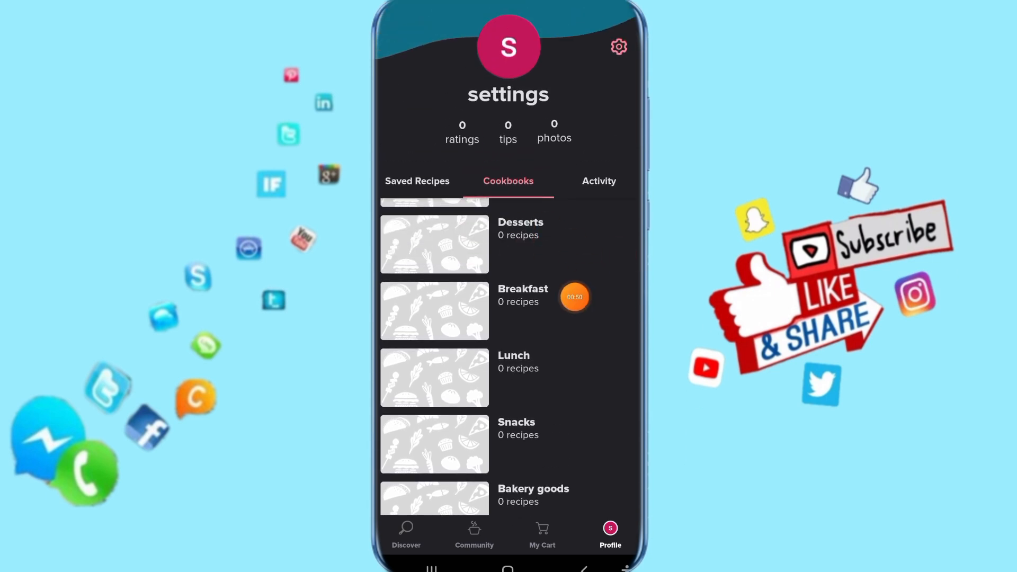